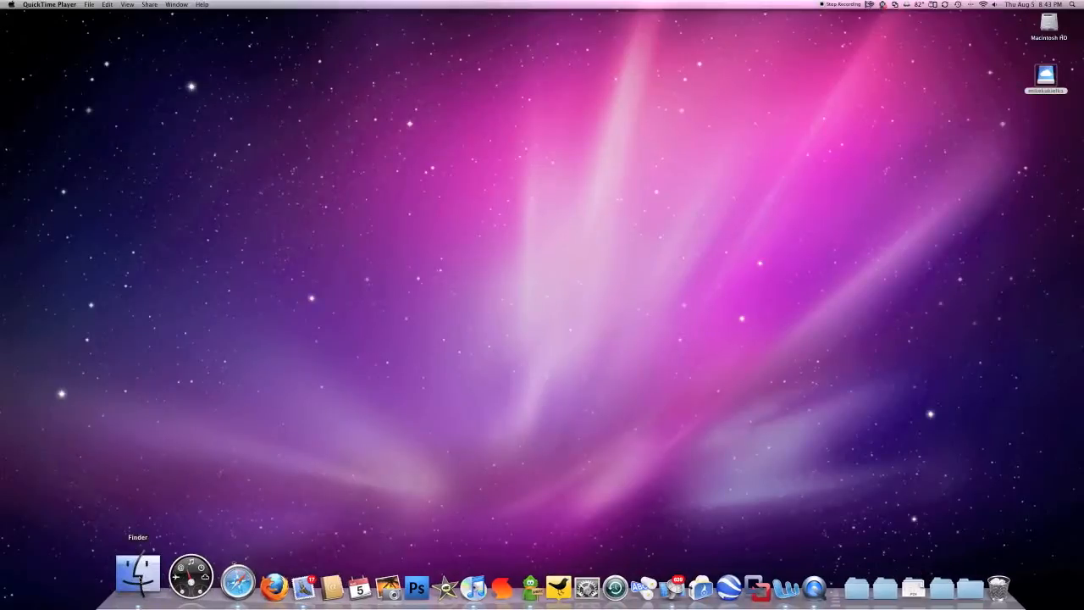
Show the iDisk's top-level folders in a new Finder window
left_click(136, 584)
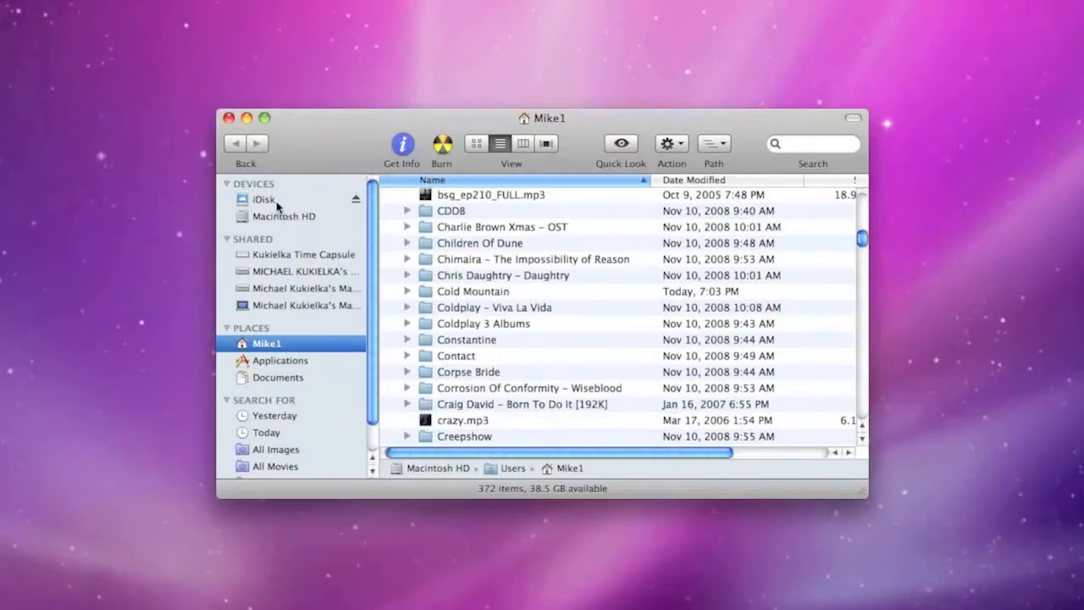
left_click(264, 199)
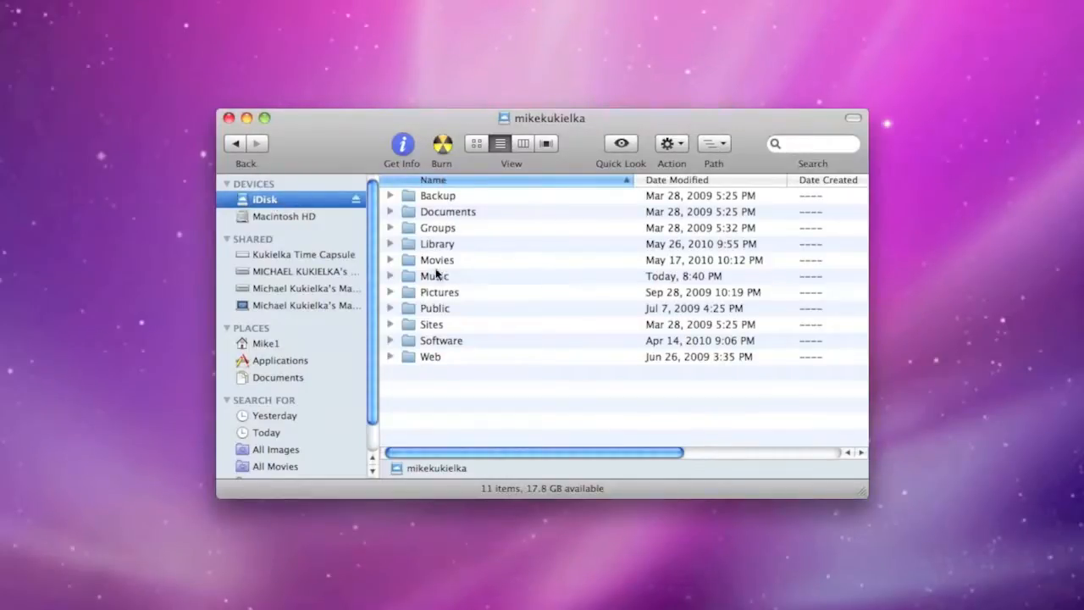
Show iDisk Music in one window and the home folder's Coldplay folders in another
double_click(433, 274)
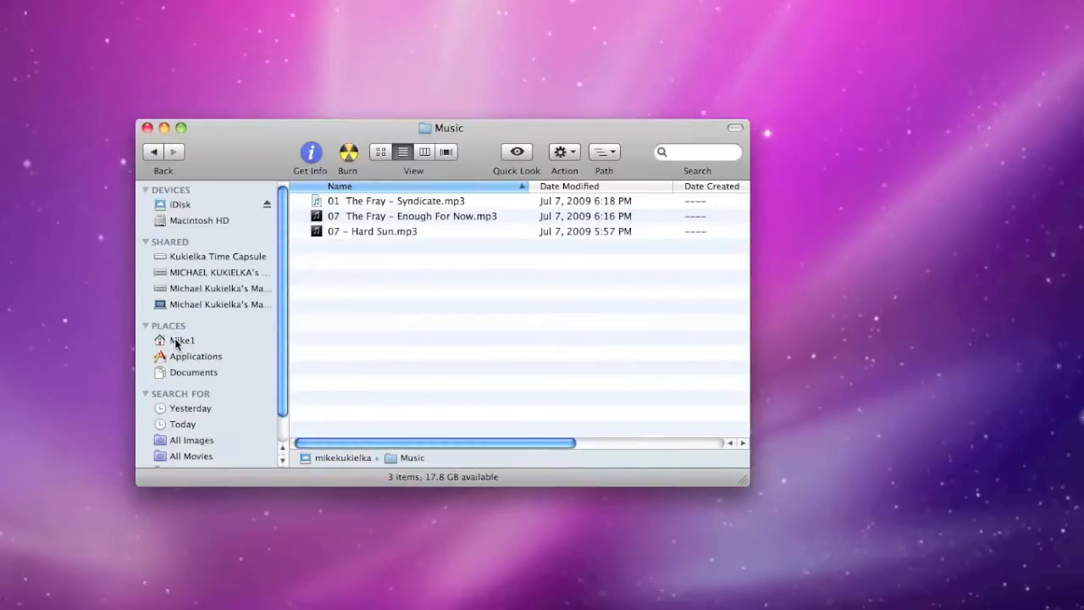
left_click(181, 341)
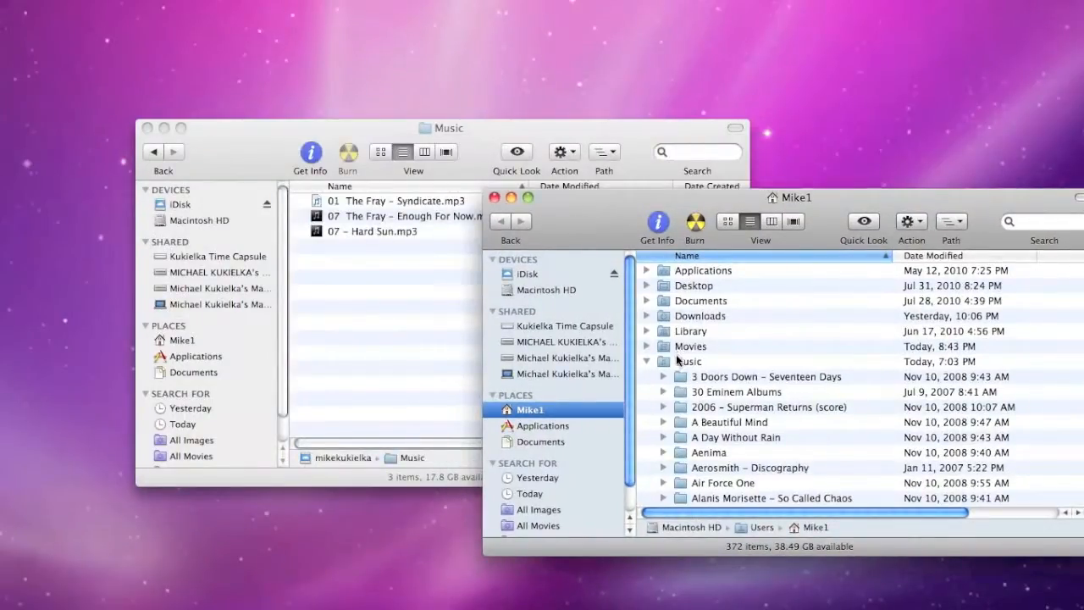
scroll("down", 3)
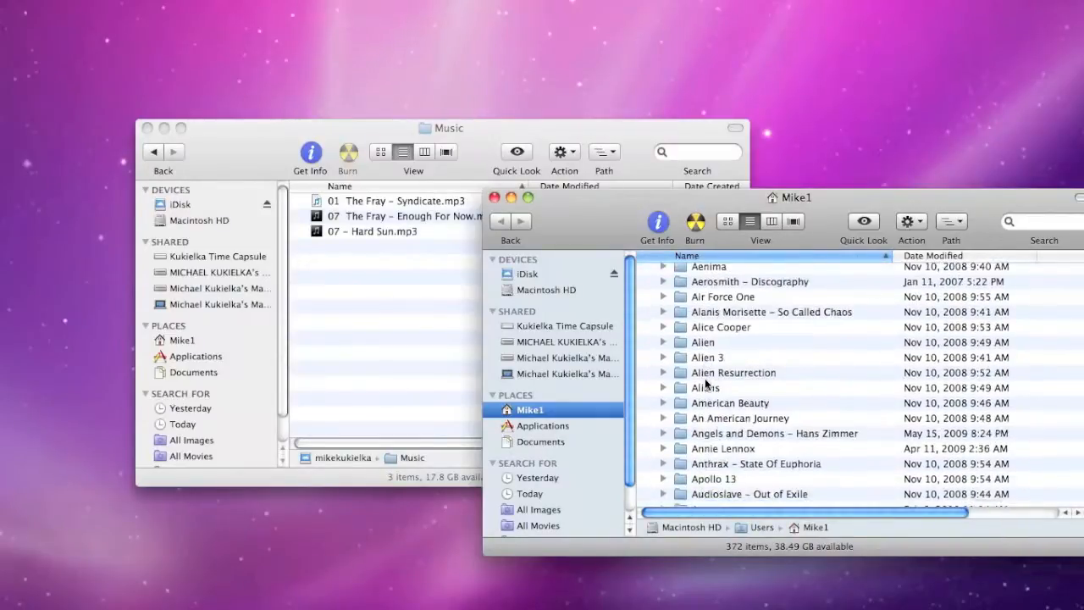
scroll("down", 3)
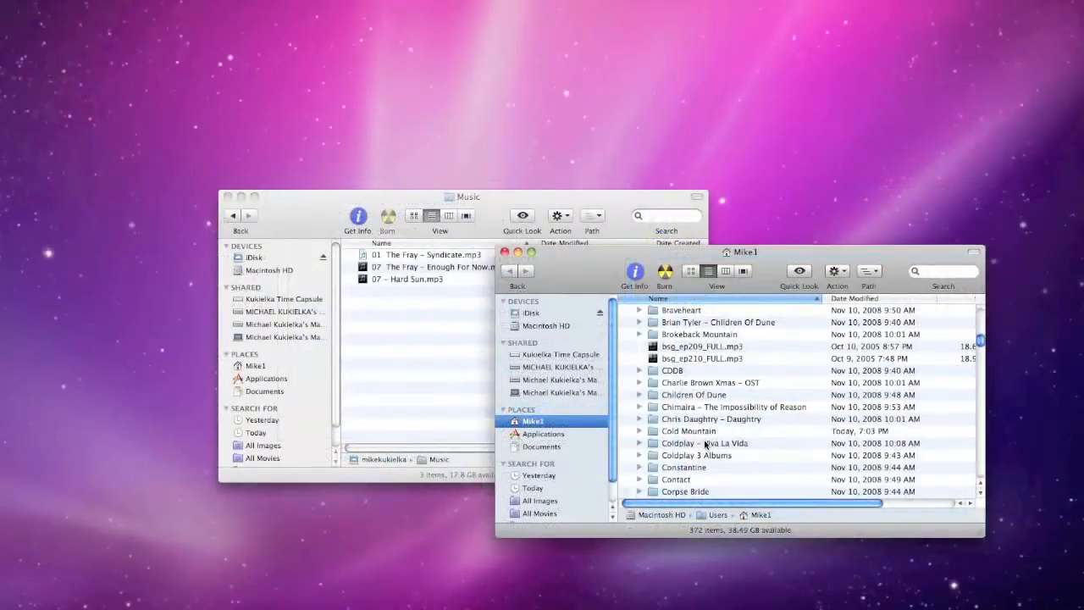
mouse_move(698, 447)
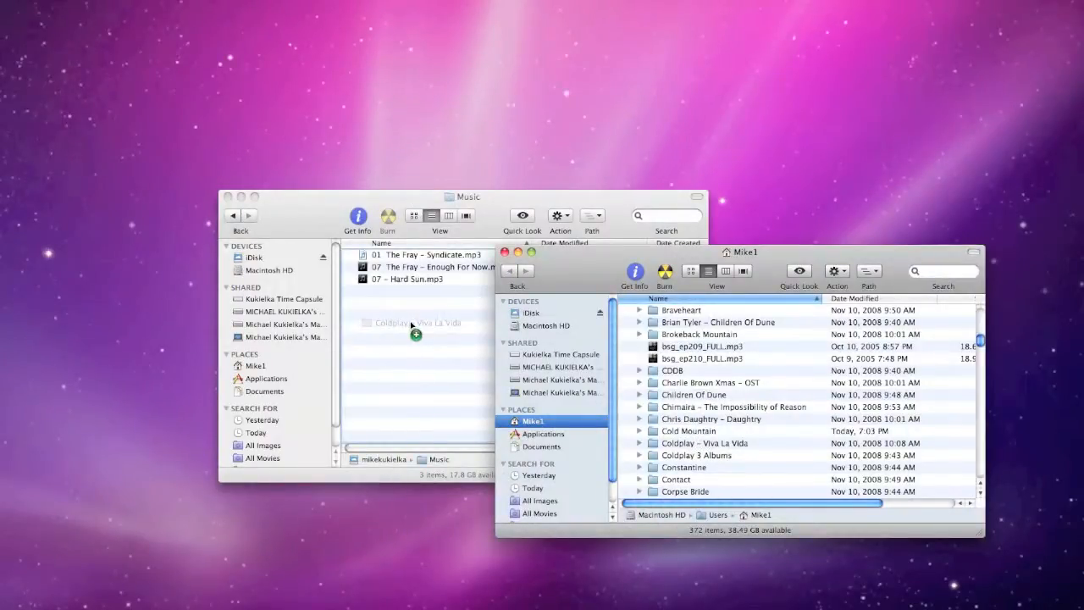
Drag Coldplay – Viva La Vida into iDisk Music and check the copied folder's contents
left_click_drag(415, 321, 415, 292)
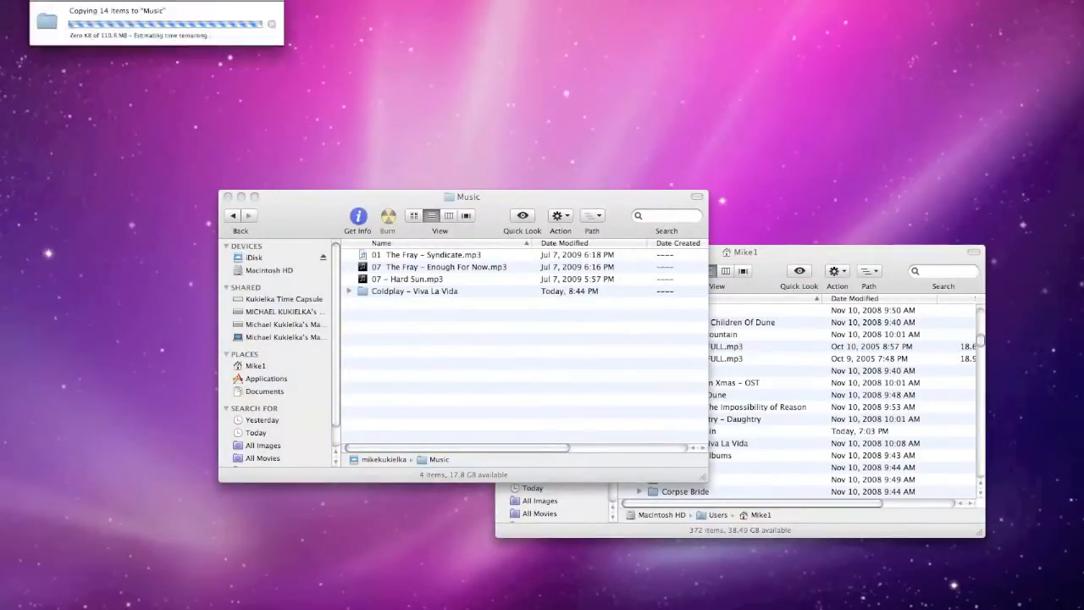
left_click_drag(156, 11, 369, 83)
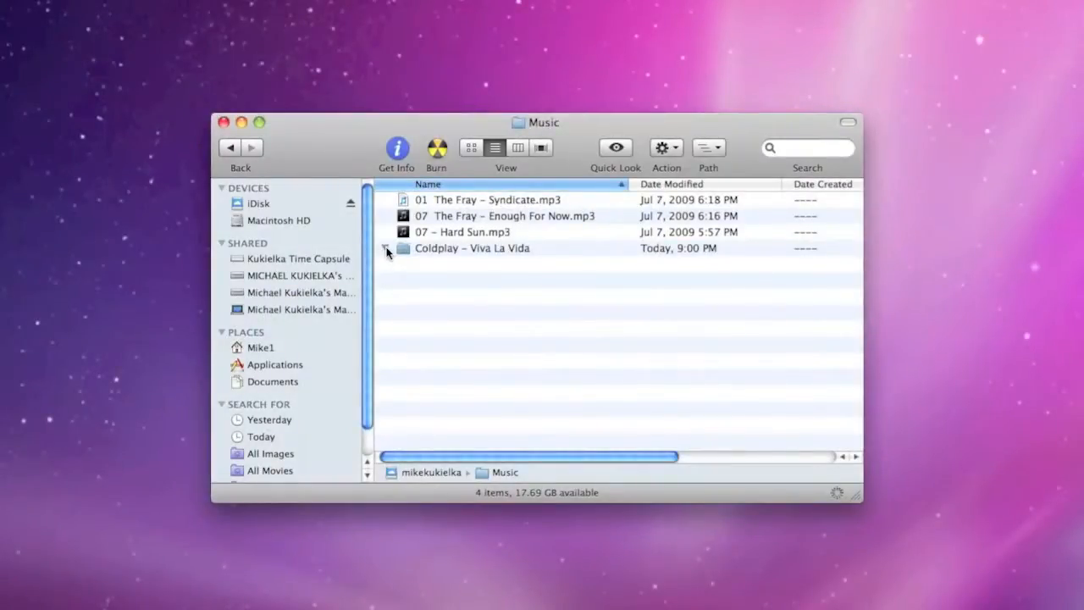
left_click(386, 247)
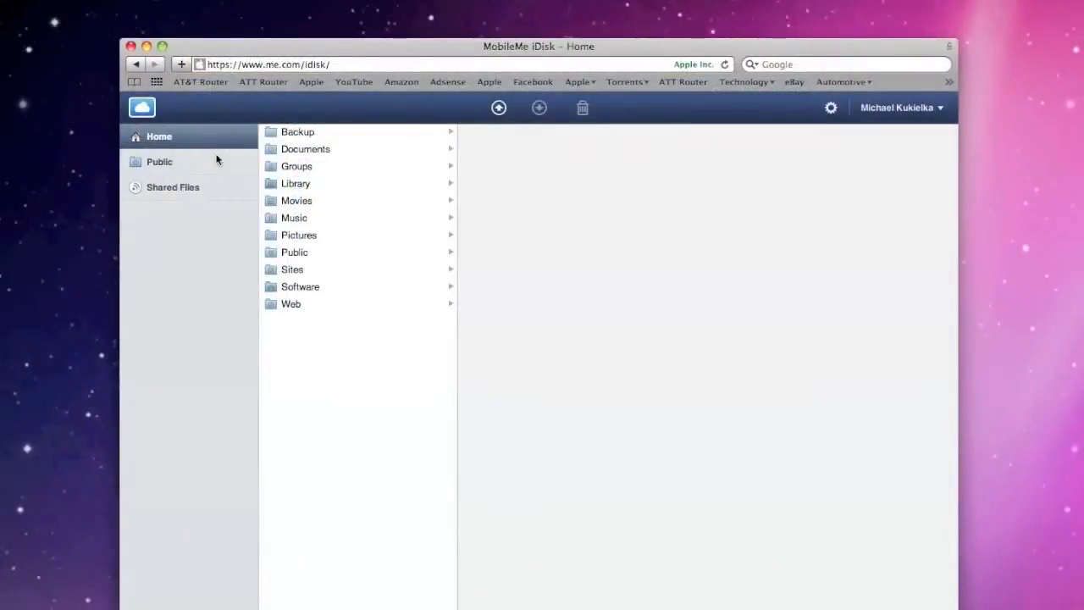
mouse_move(306, 220)
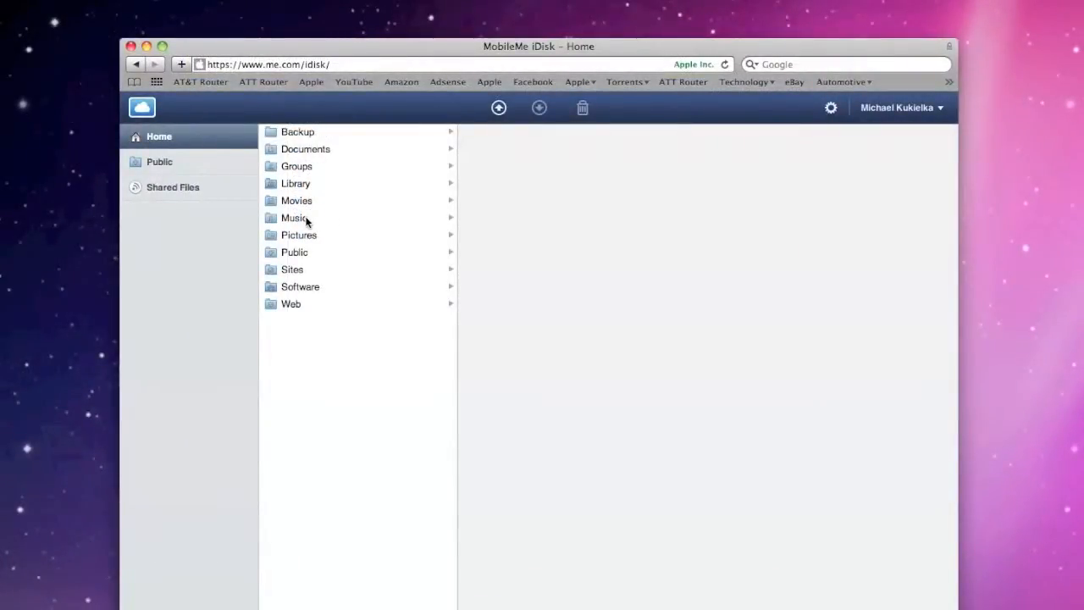
Show the online Music folder and begin an upload into it
left_click(295, 217)
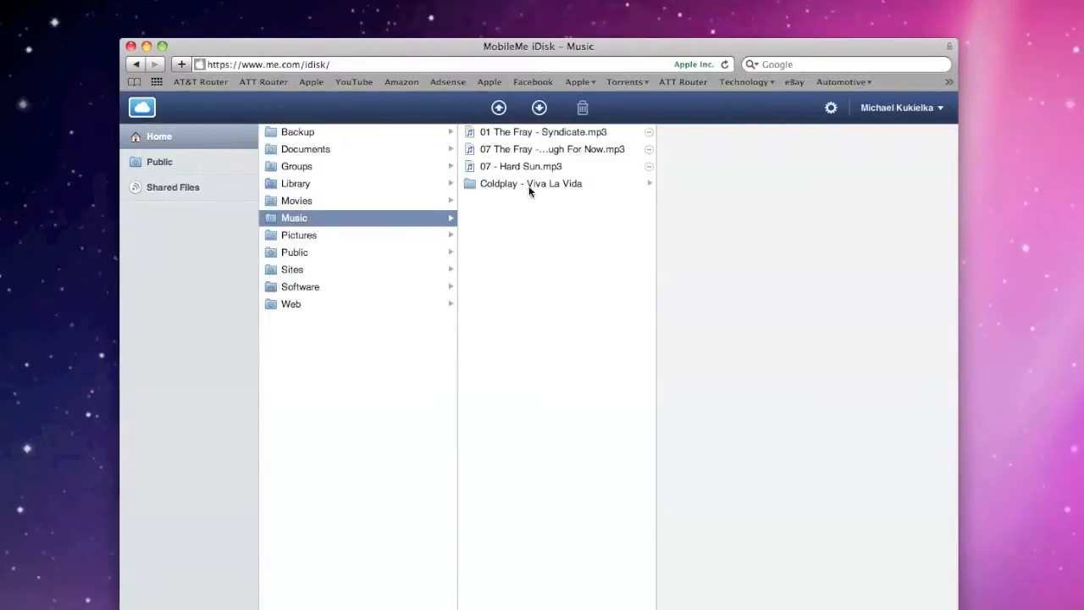
left_click(498, 109)
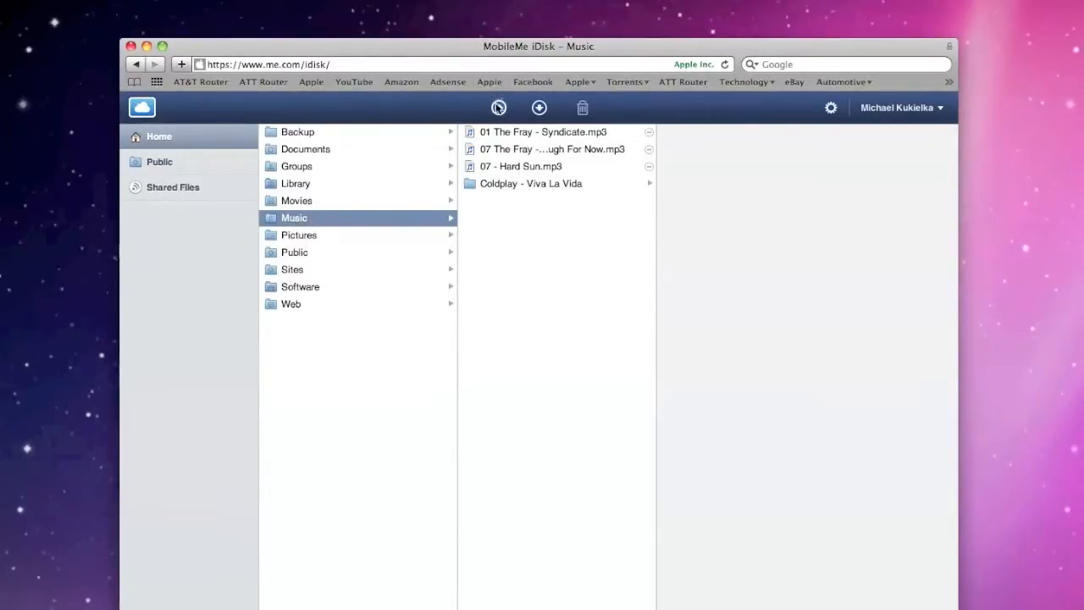
left_click(497, 108)
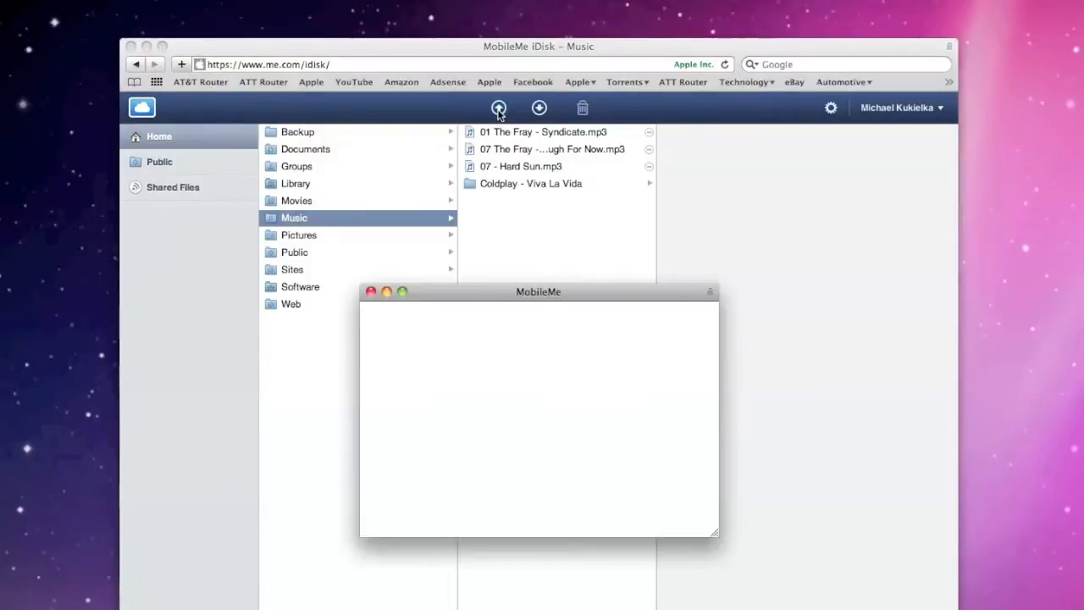
Choose to pick files from the computer in the Uploads window
left_click(498, 108)
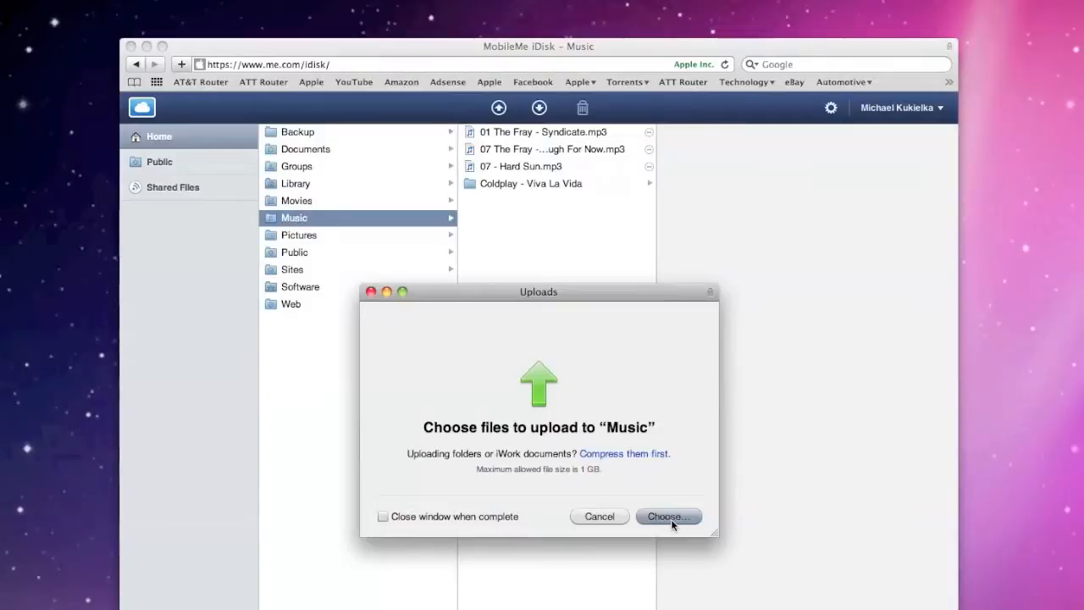
left_click(667, 515)
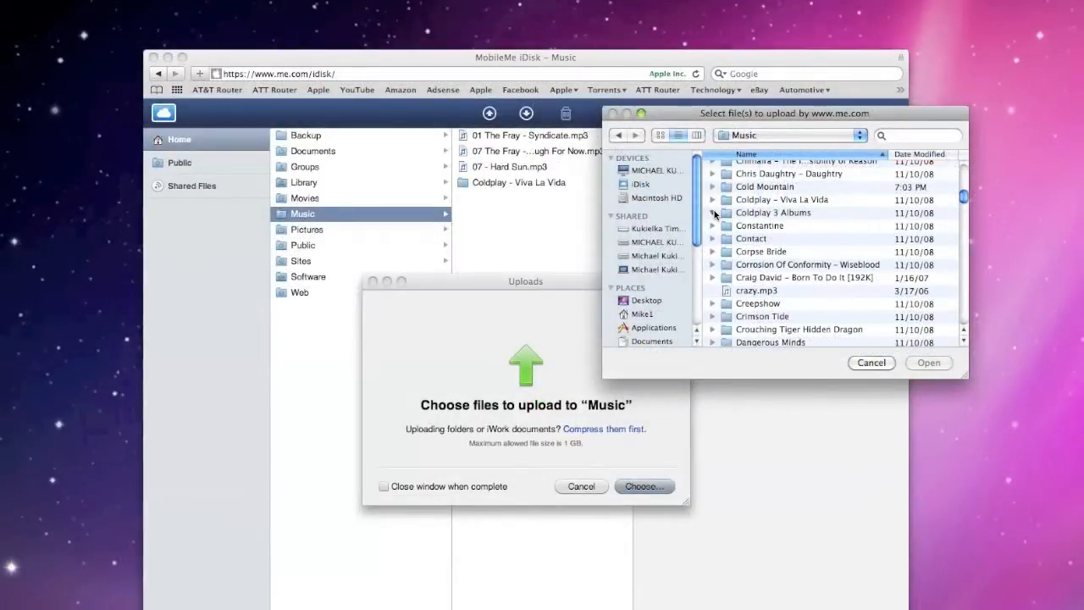
Select all twelve Parachutes tracks from Coldplay 3 Albums for upload to Music
left_click(715, 213)
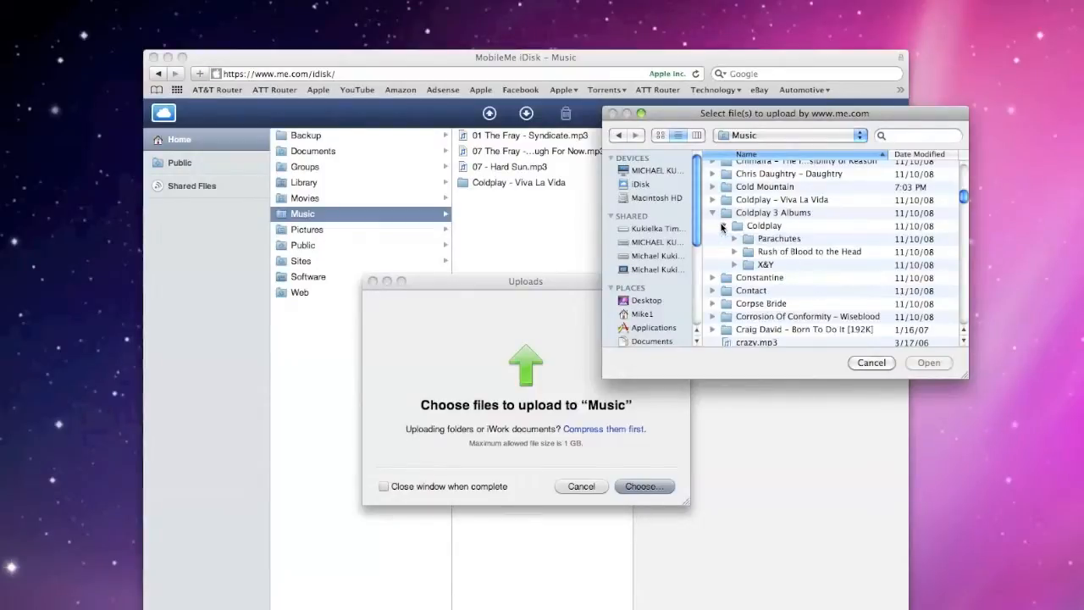
left_click(777, 237)
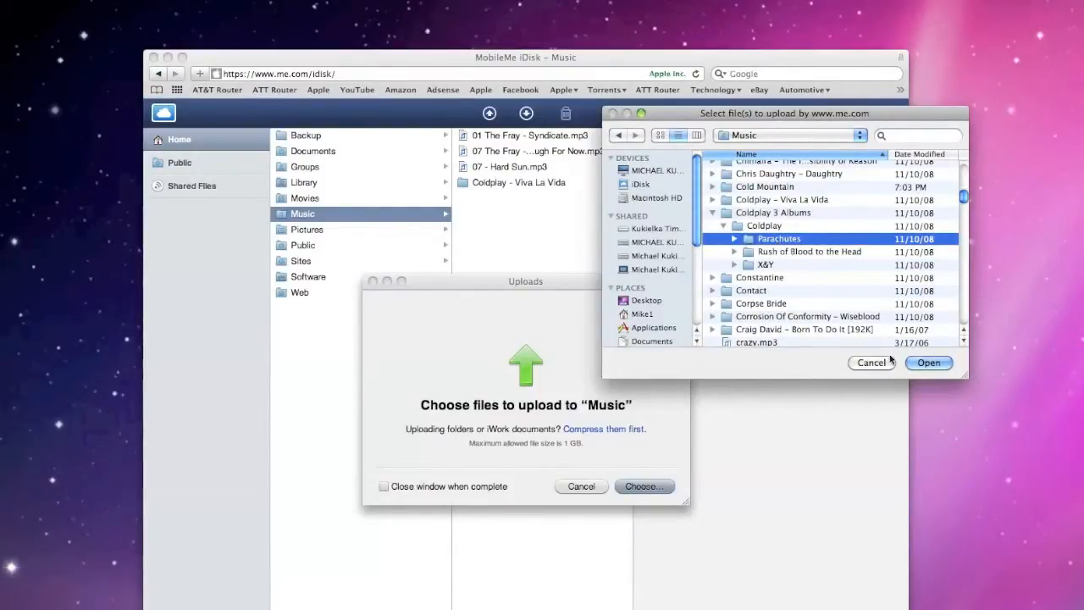
double_click(777, 237)
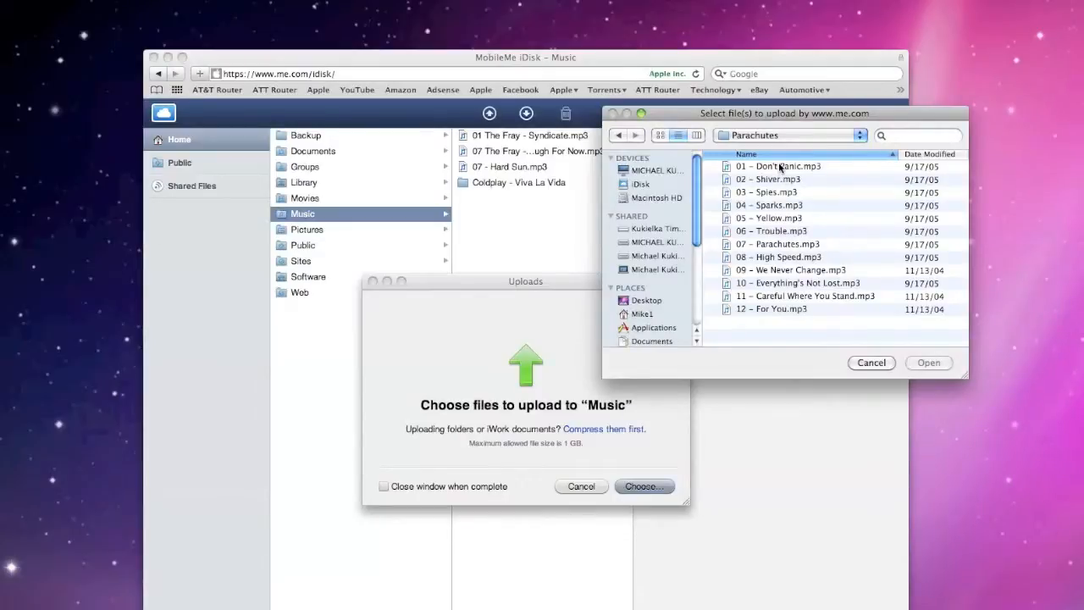
left_click(779, 166)
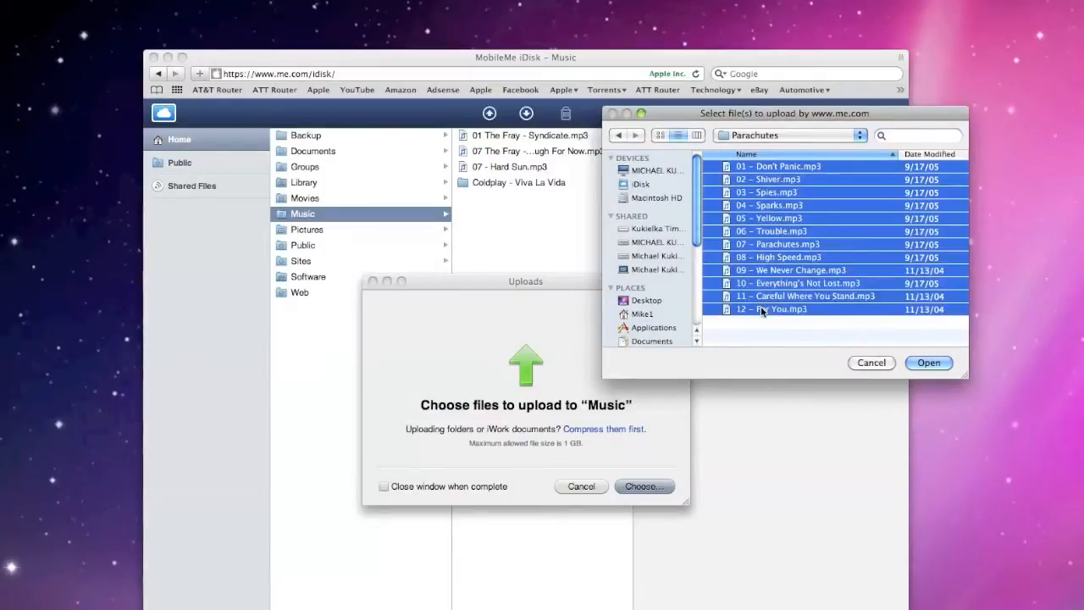
left_click(928, 362)
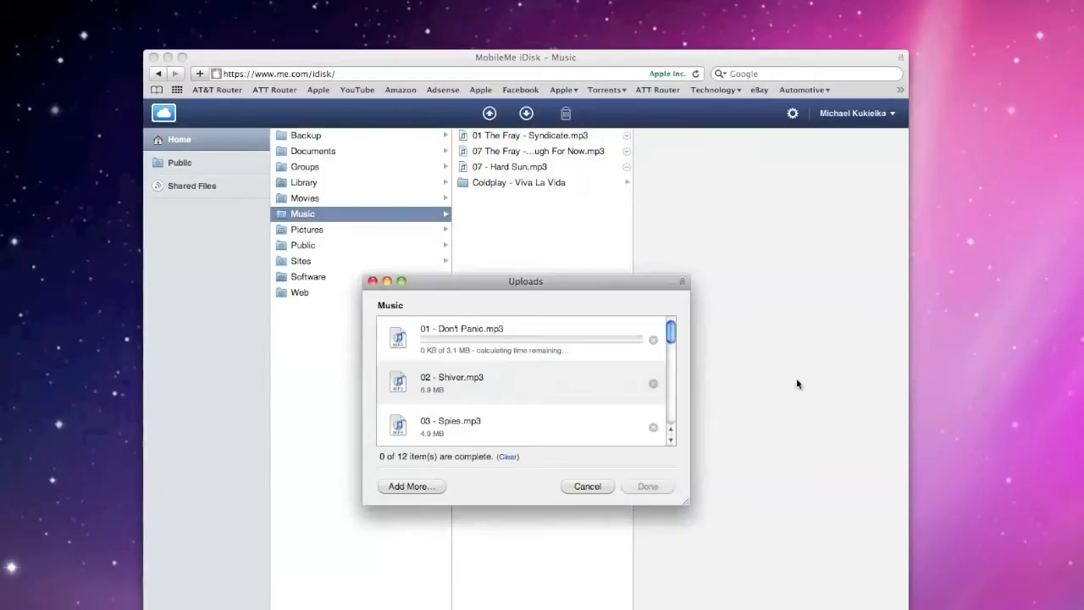